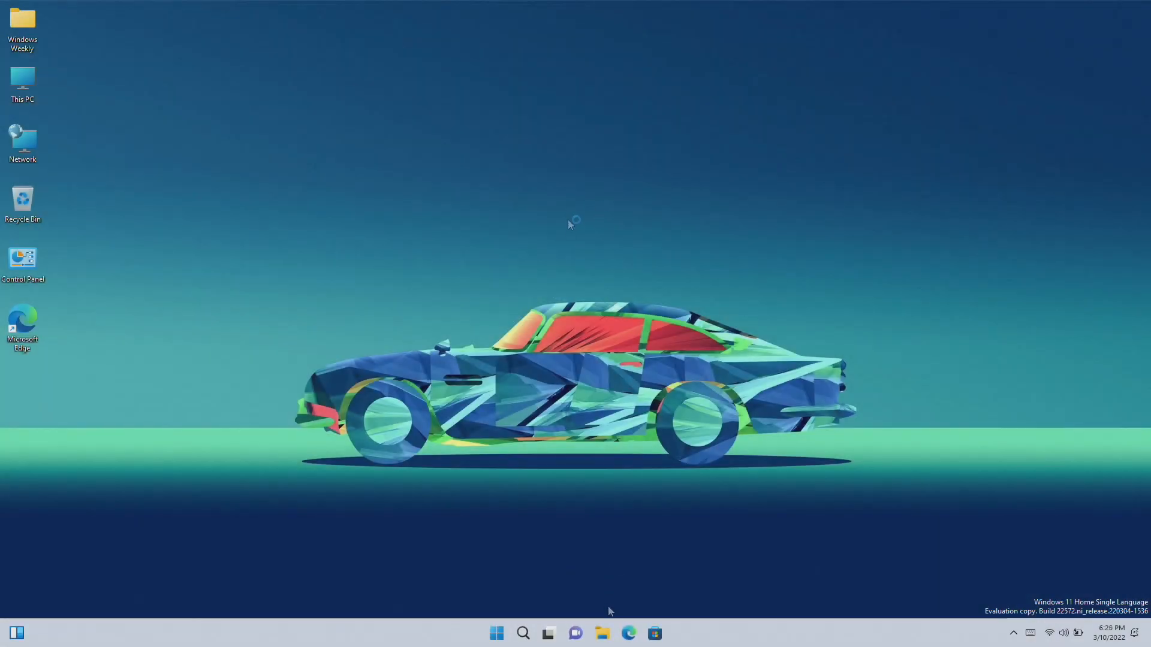
- Launch File Explorer and open the Desktop folder in a new tab beside Quick access
left_click(601, 633)
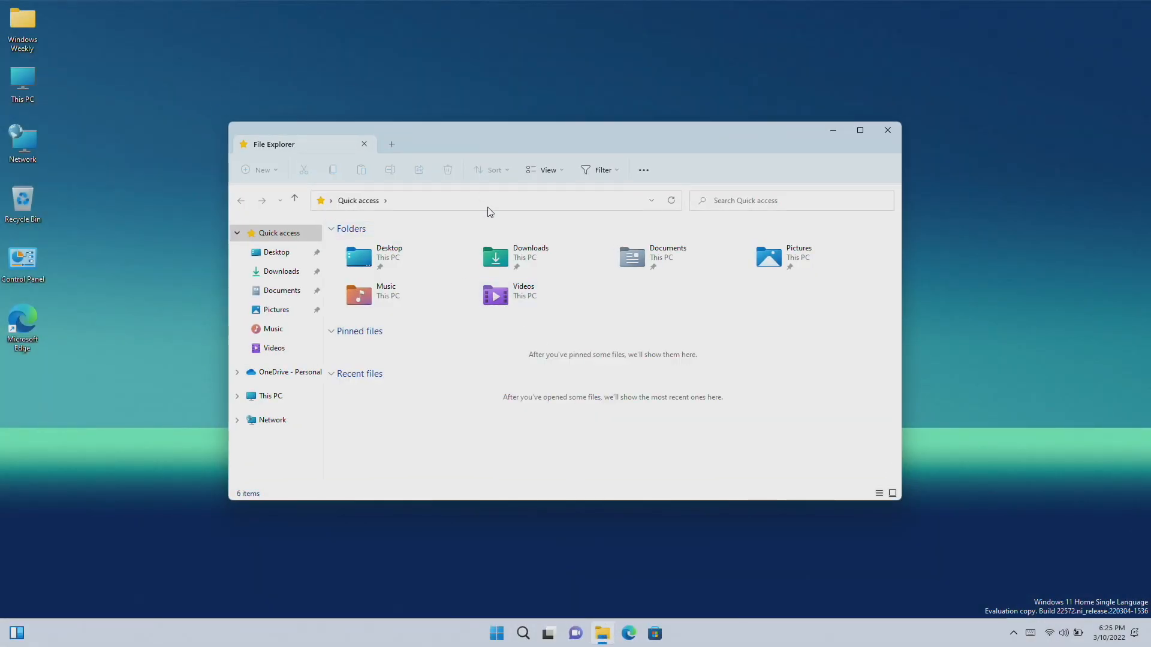
left_click(392, 143)
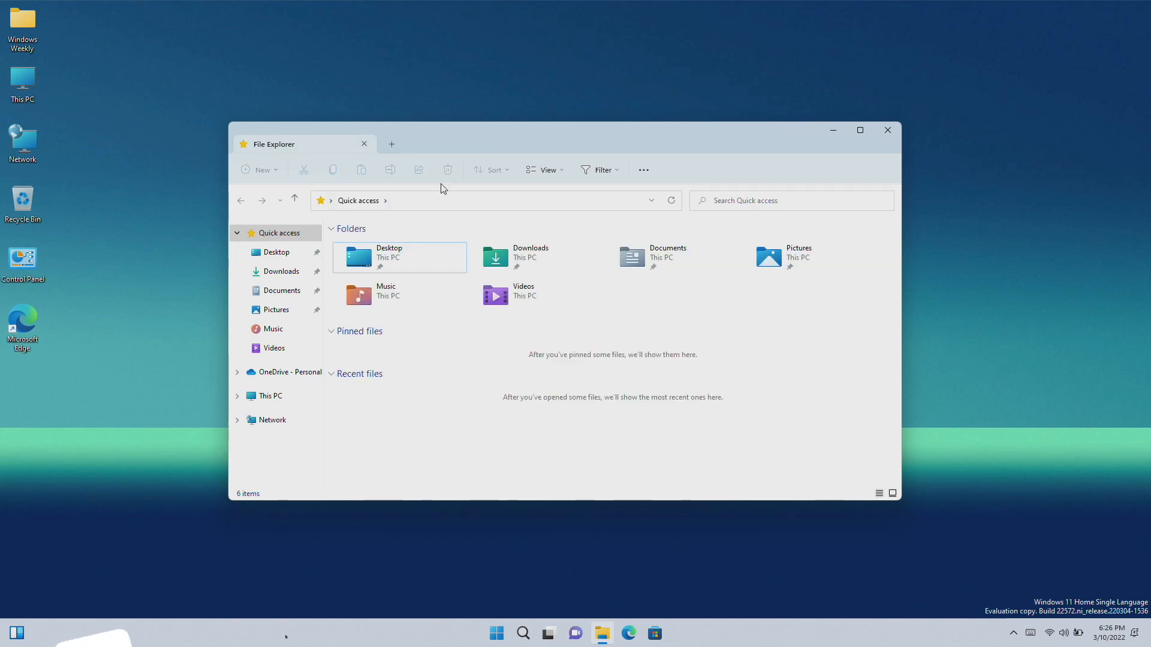
right_click(399, 257)
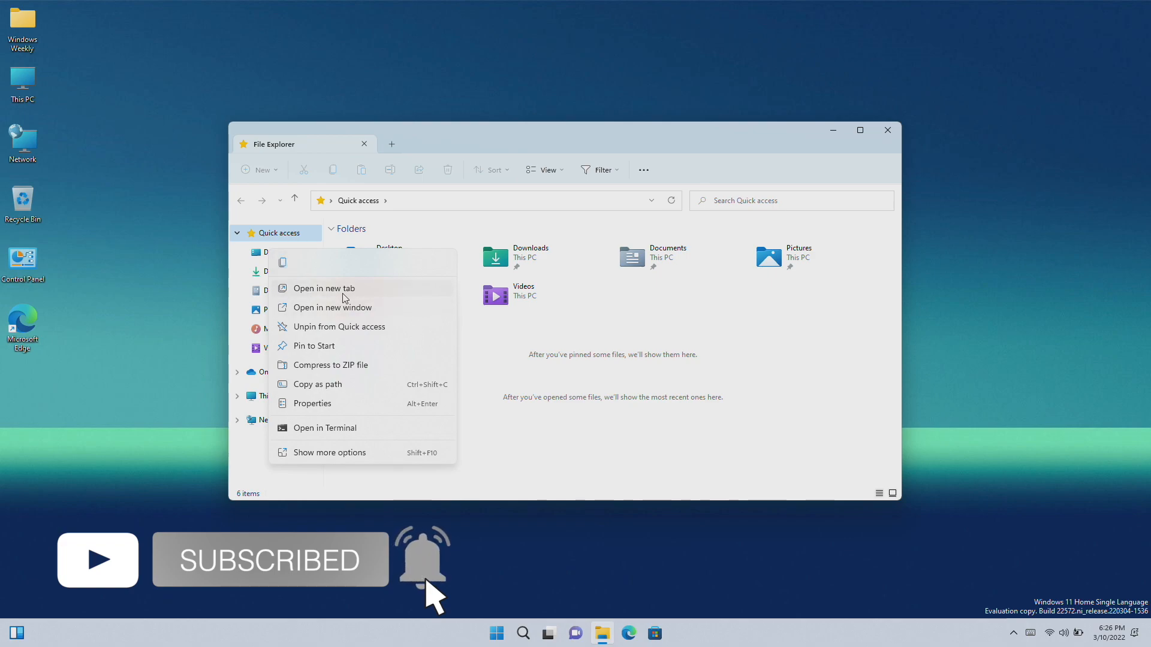
left_click(320, 287)
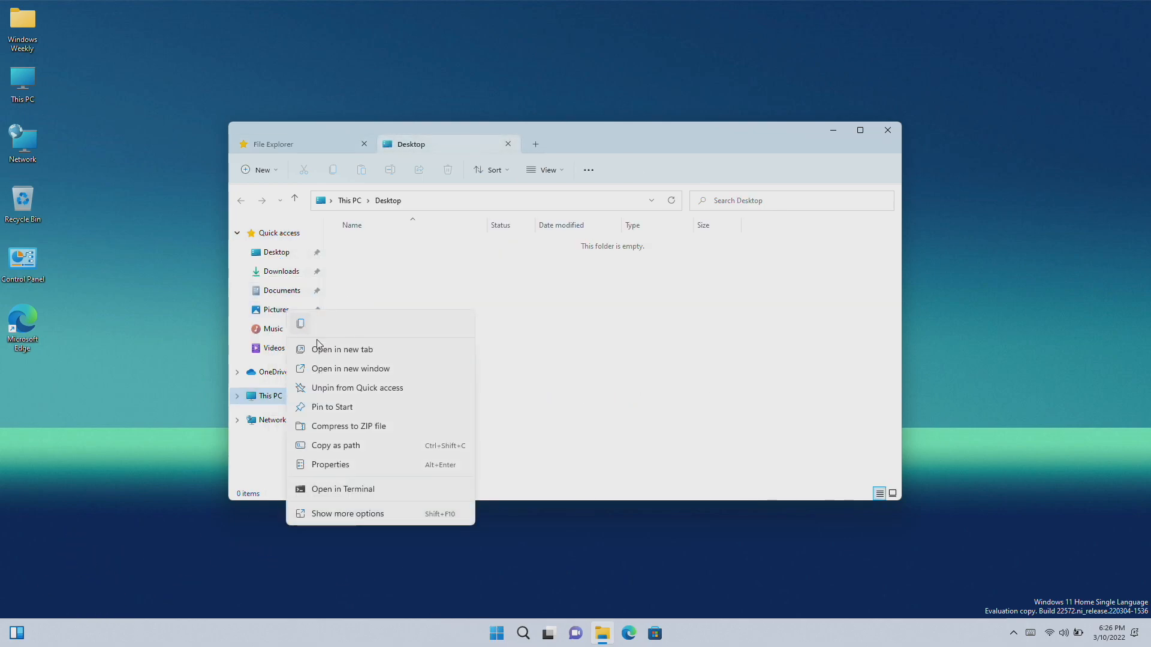
mouse_move(340, 360)
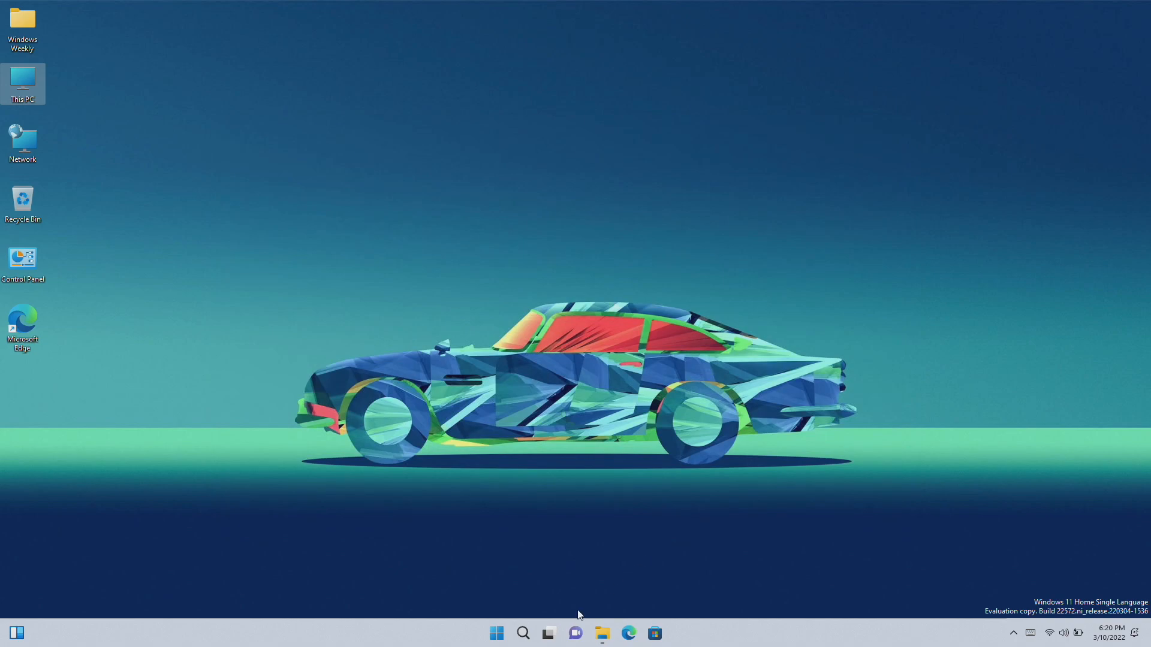
mouse_move(718, 556)
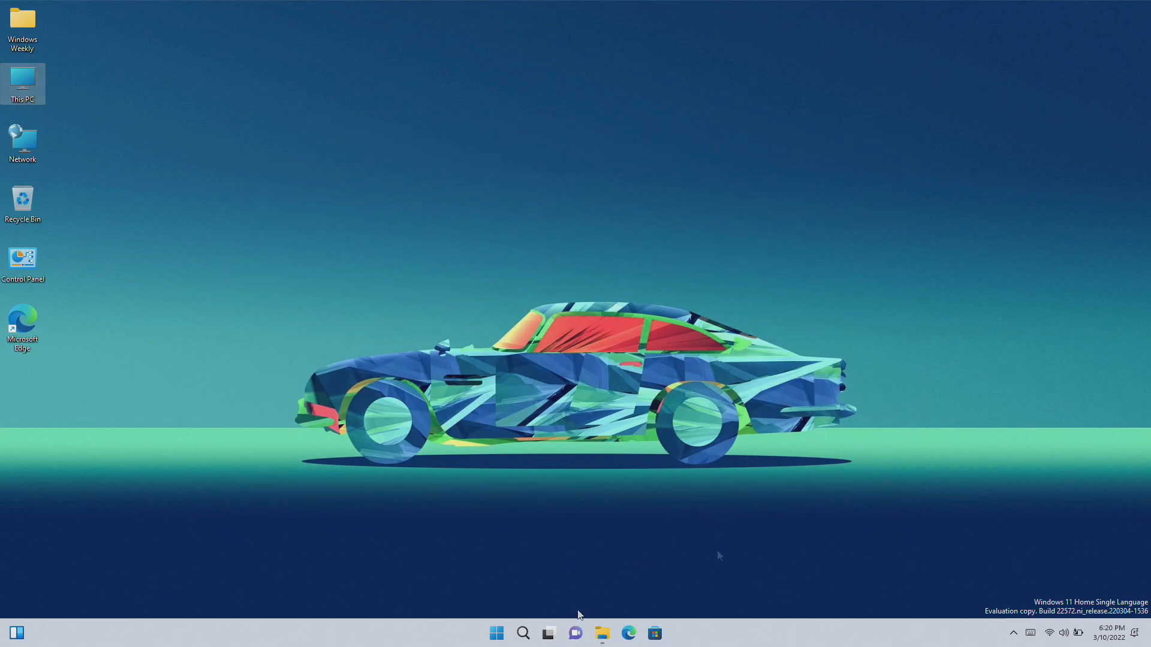
left_click(628, 633)
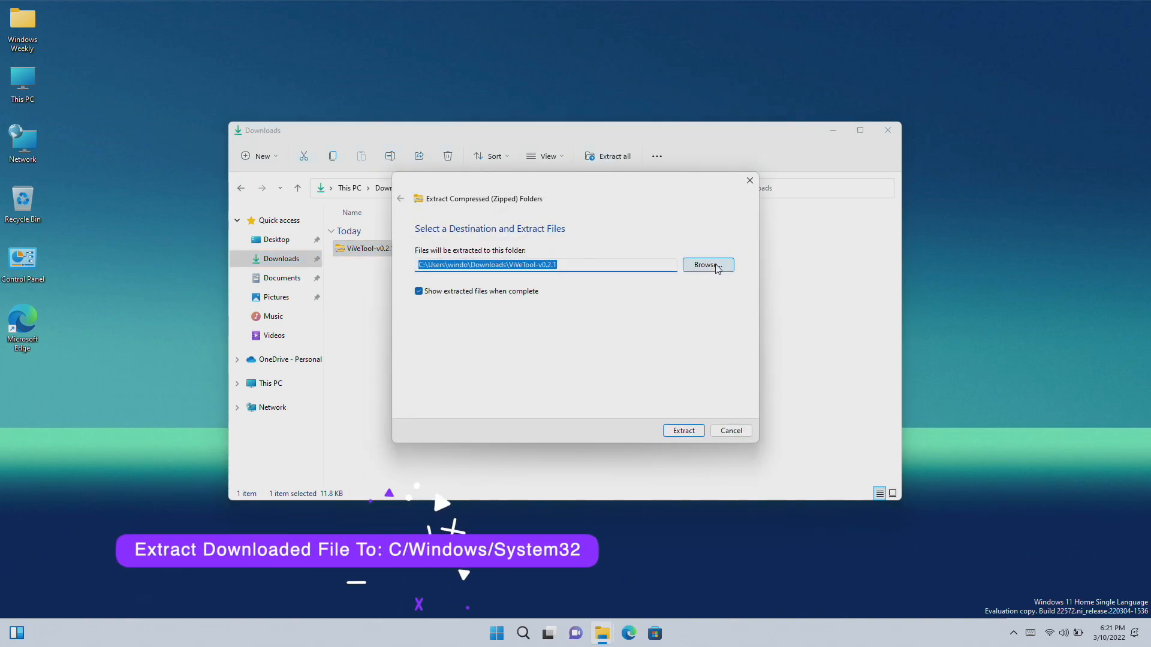
- Set the ViVeTool extraction destination to C:\Windows\System32 and start extracting
left_click(706, 265)
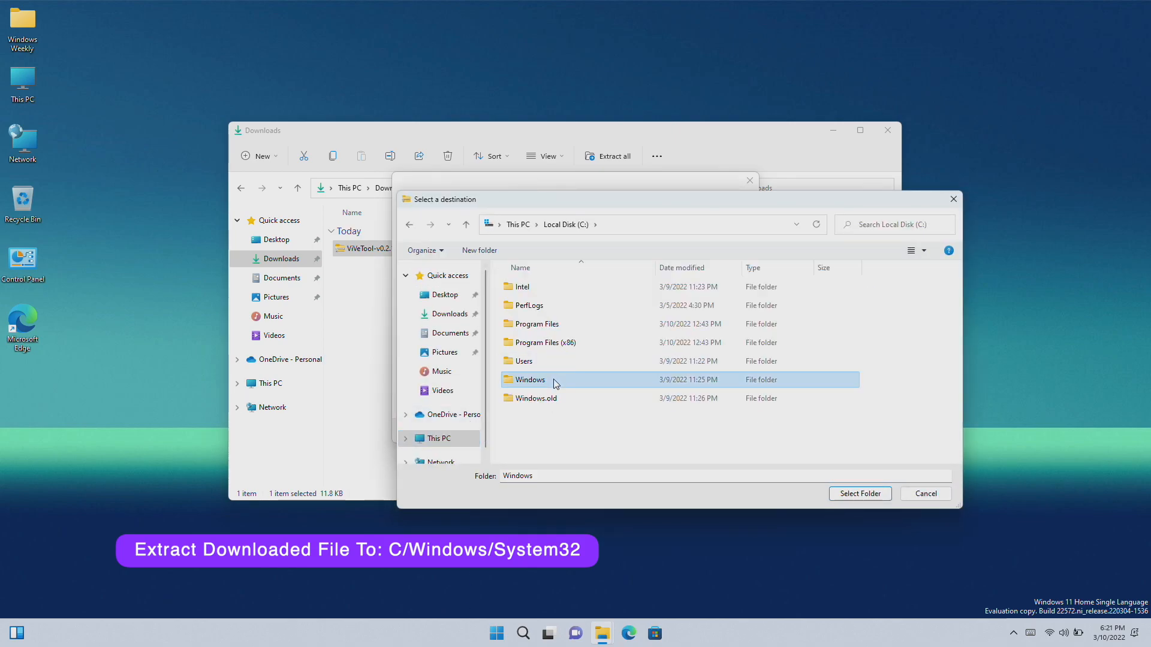
double_click(529, 379)
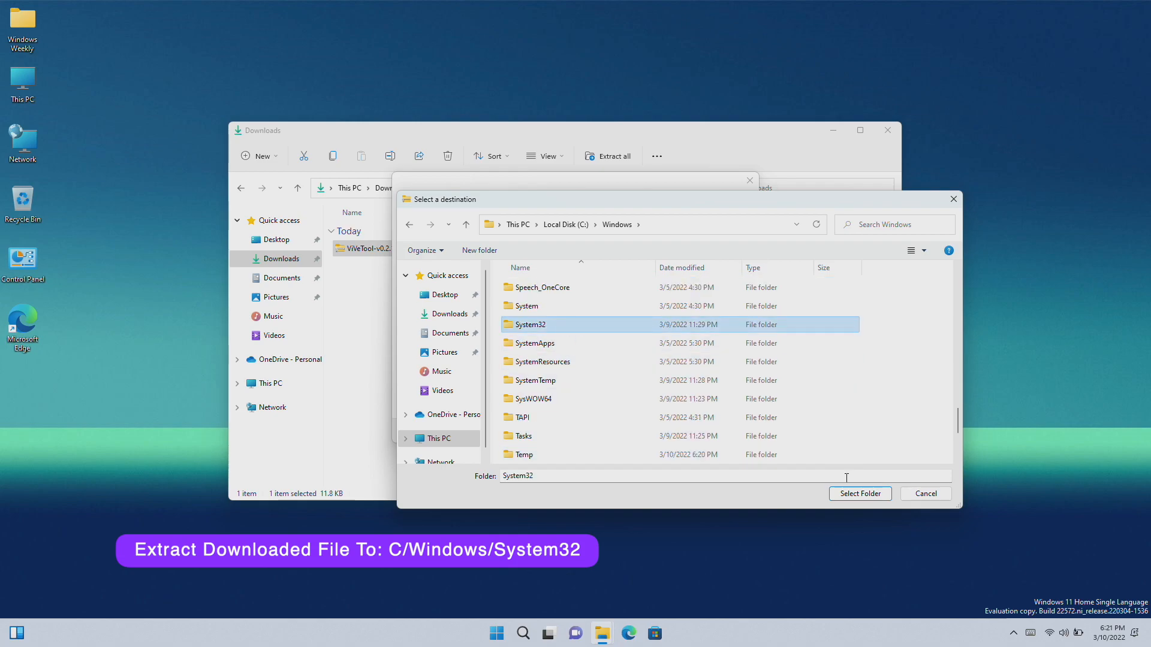
left_click(859, 493)
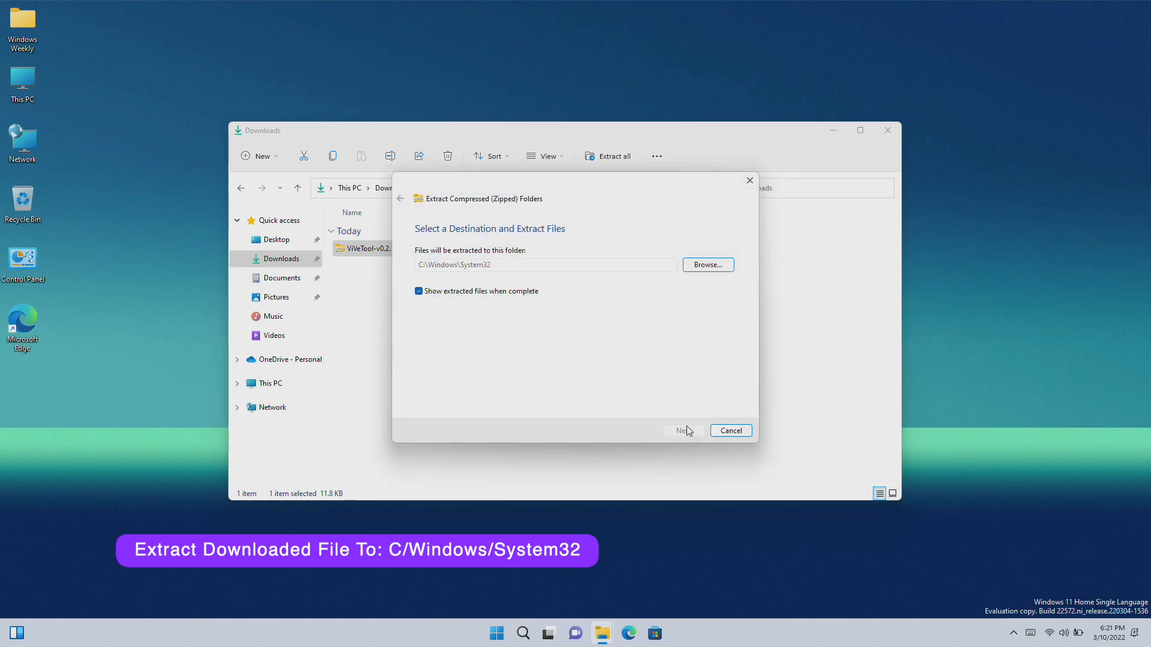
left_click(682, 431)
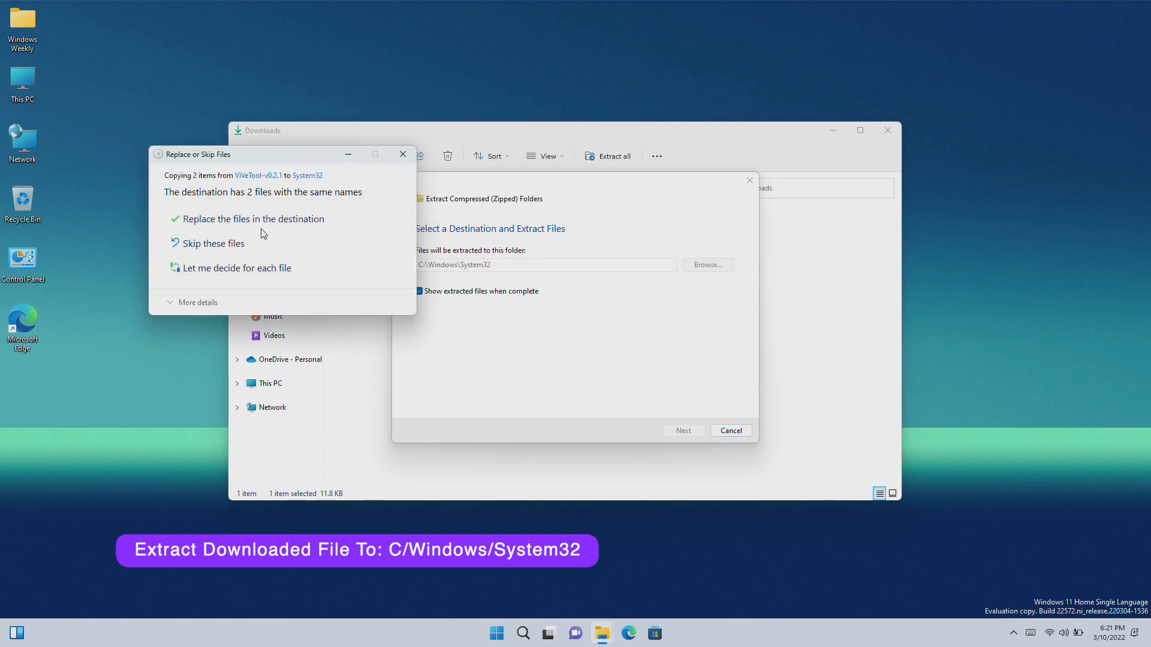
- Replace the existing System32 files with administrator permission, then close the folder window
left_click(253, 218)
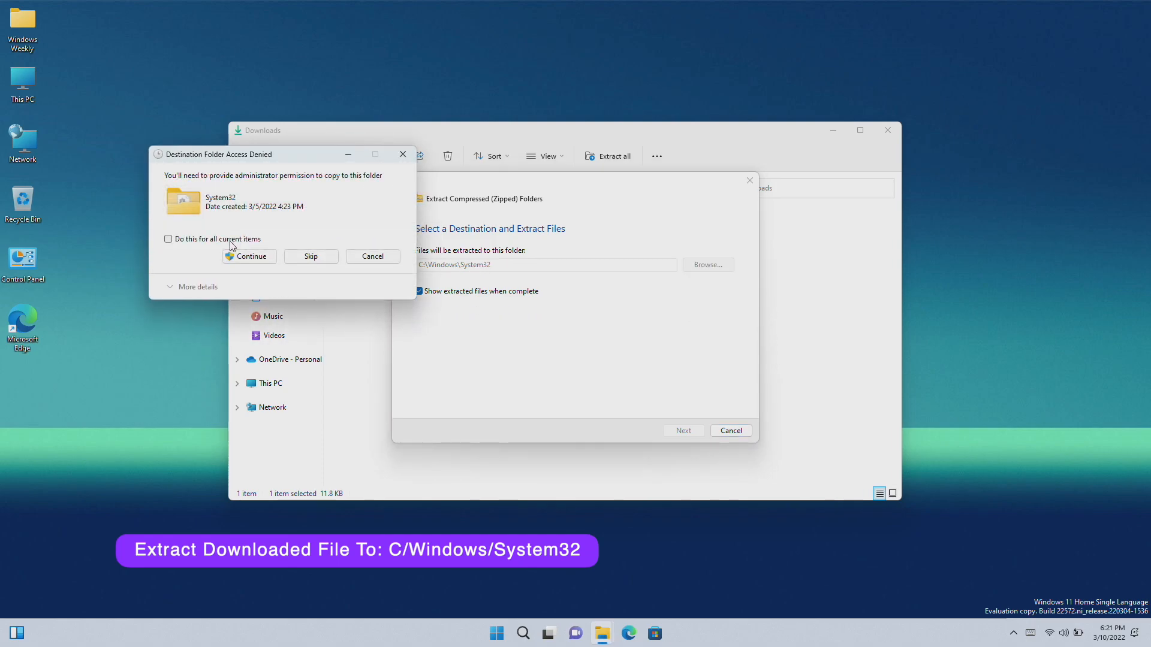
left_click(248, 256)
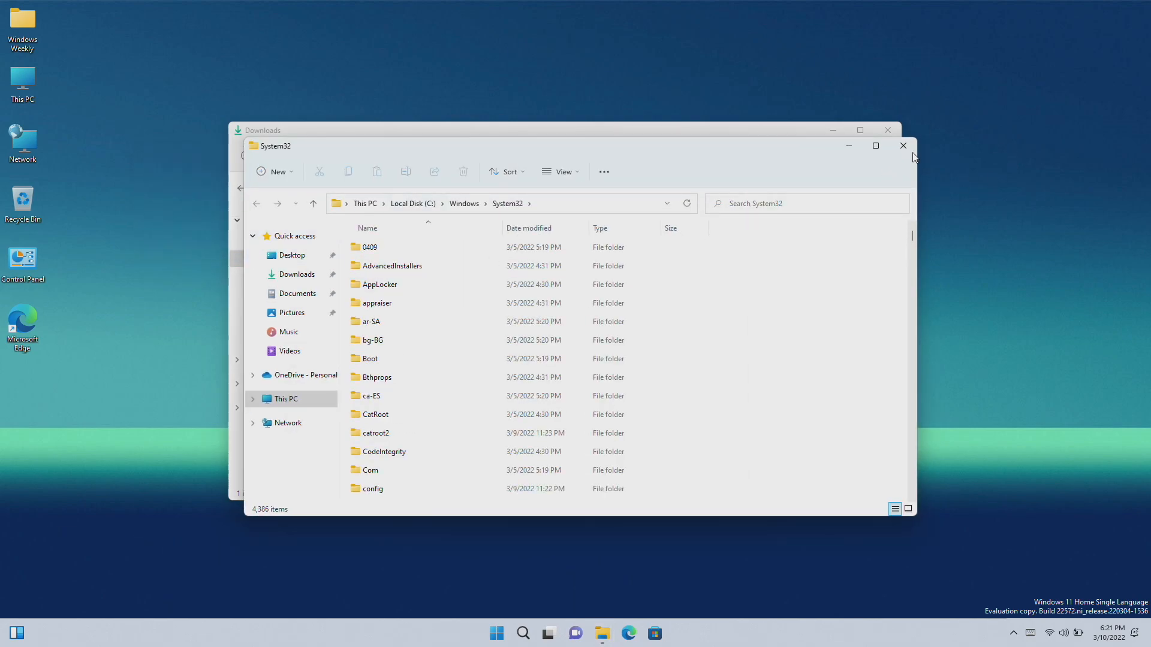
left_click(903, 145)
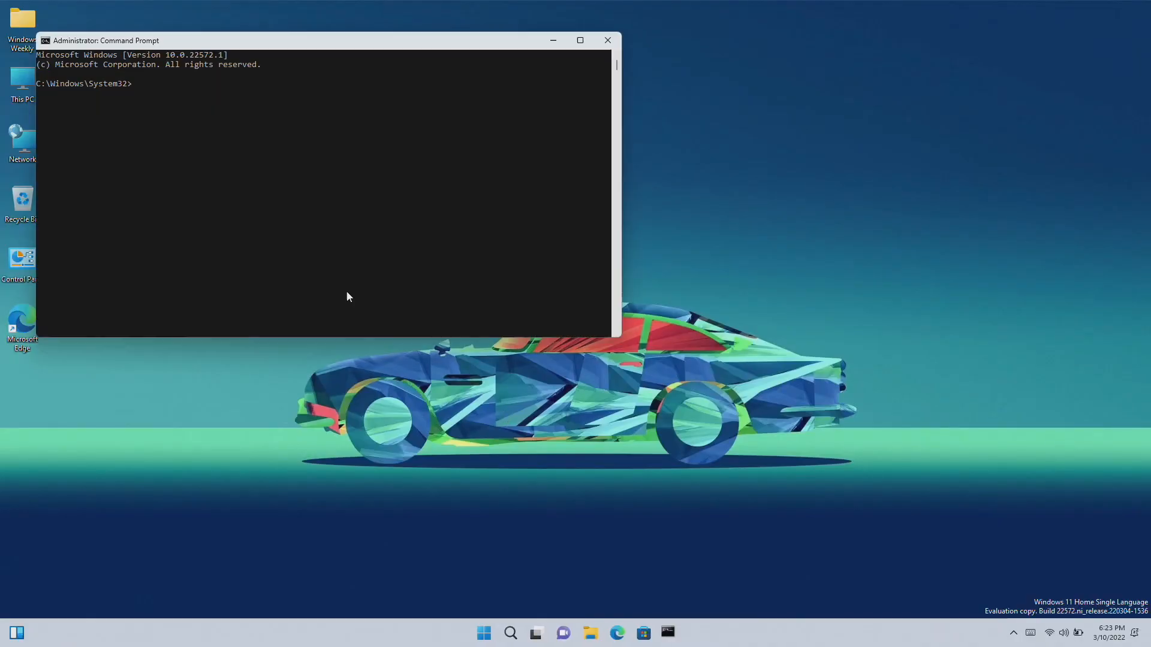
- Enter 'vivetool addconfig 34370472 2' in the administrator Command Prompt
type("vivetool")
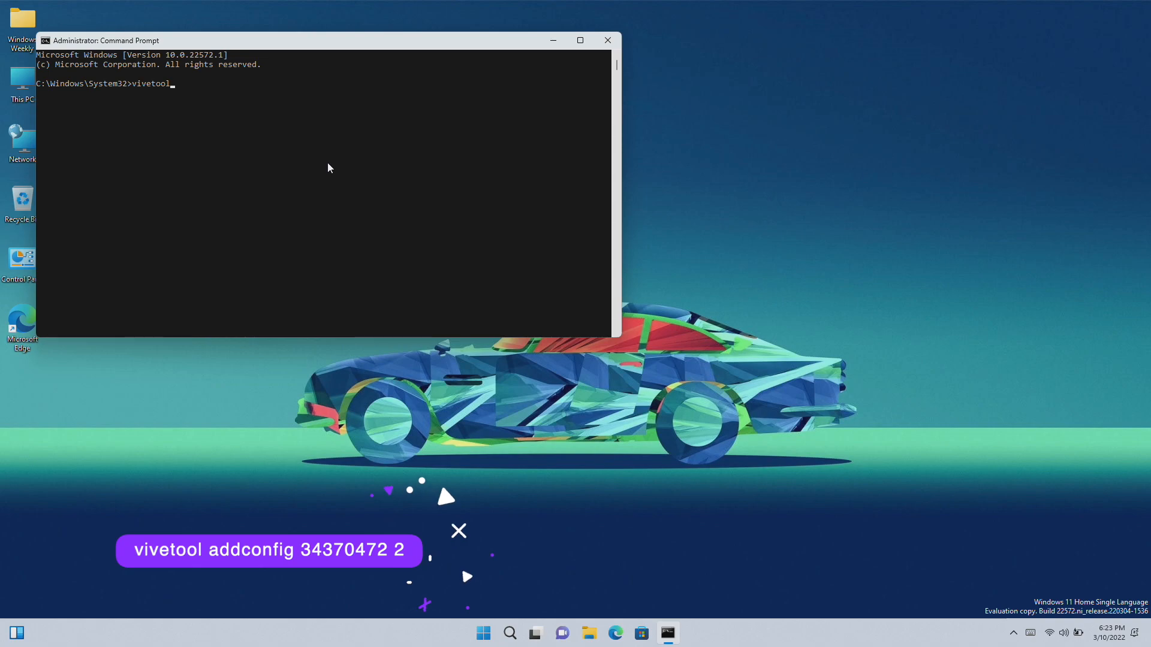
type("a")
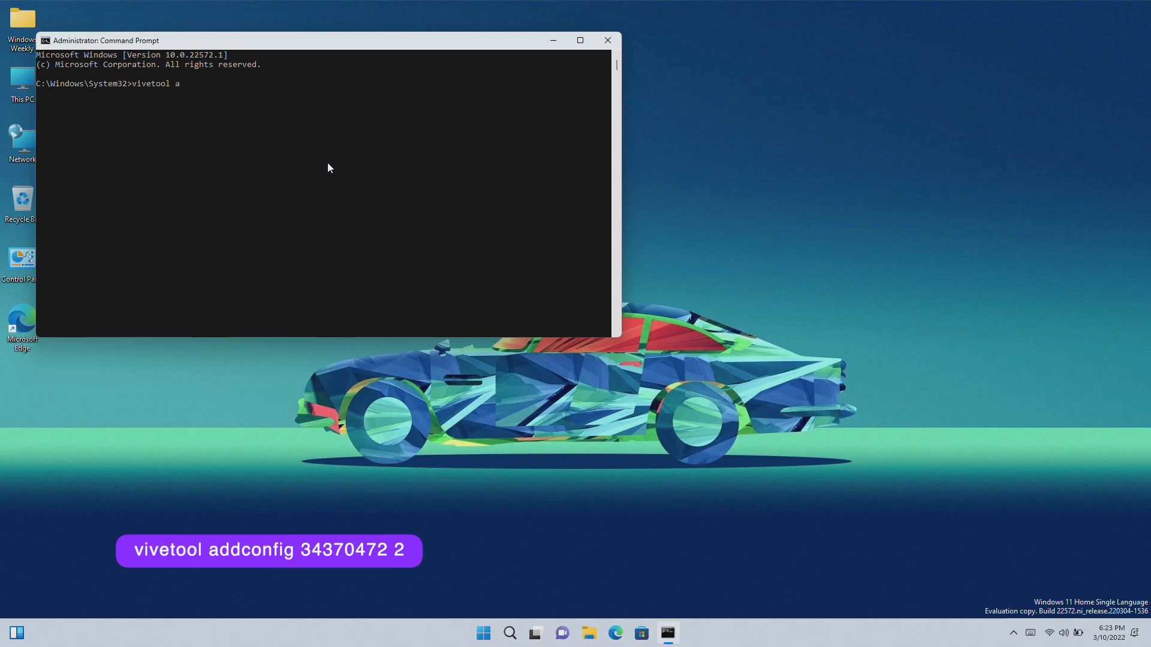
type("ddconfig")
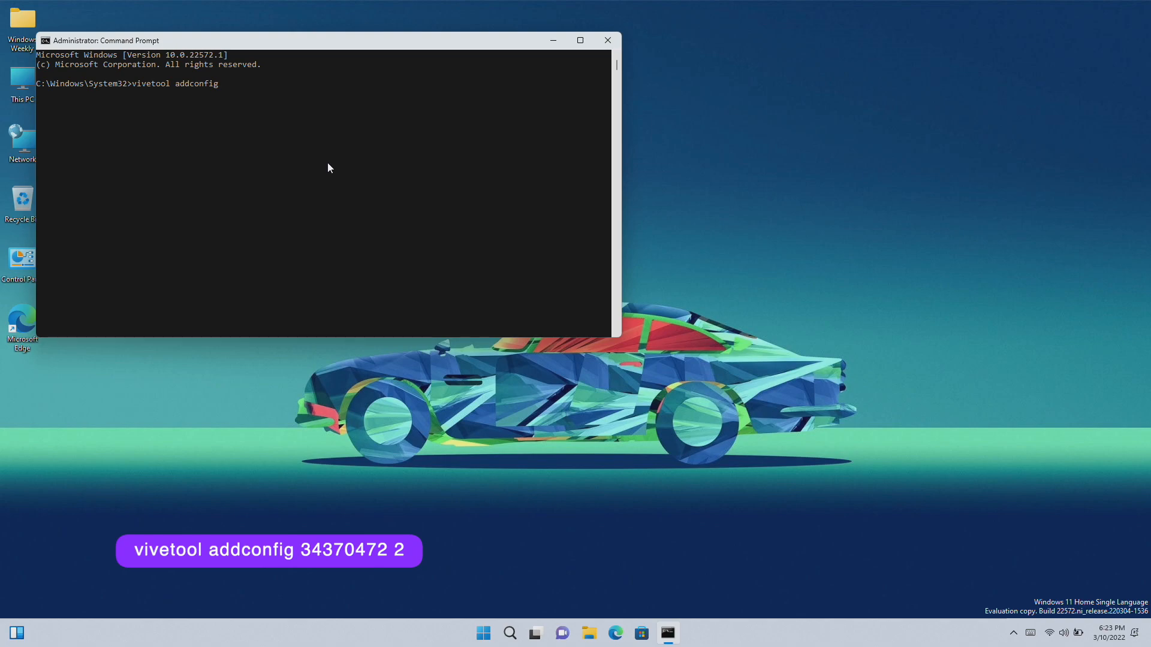
type("34")
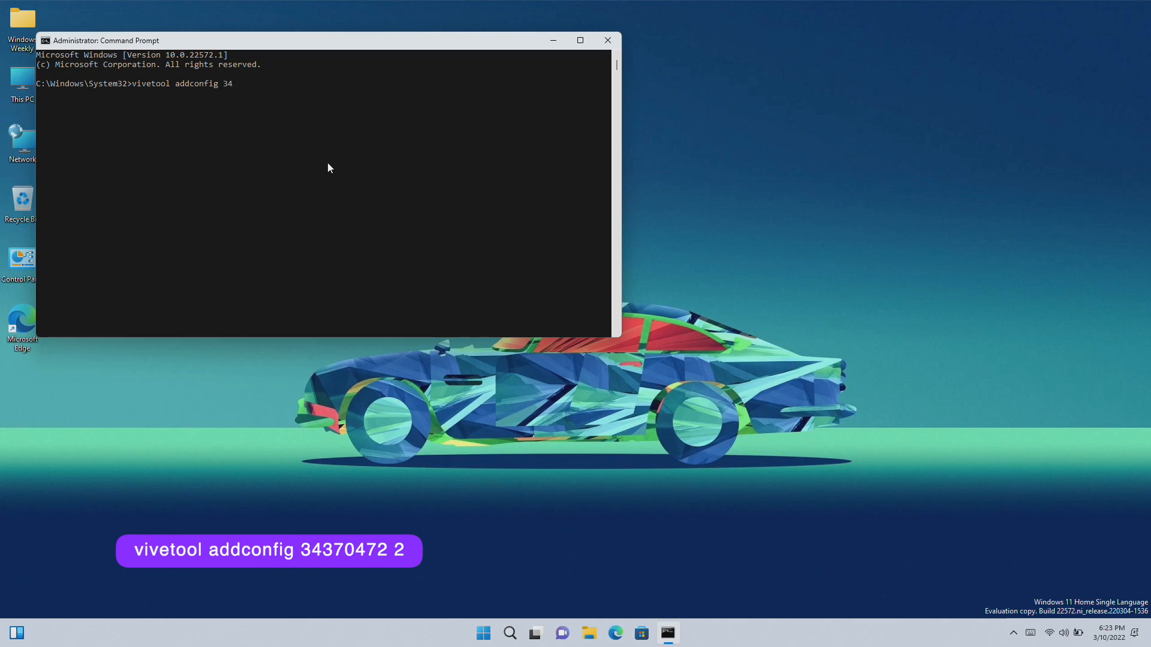
type("37")
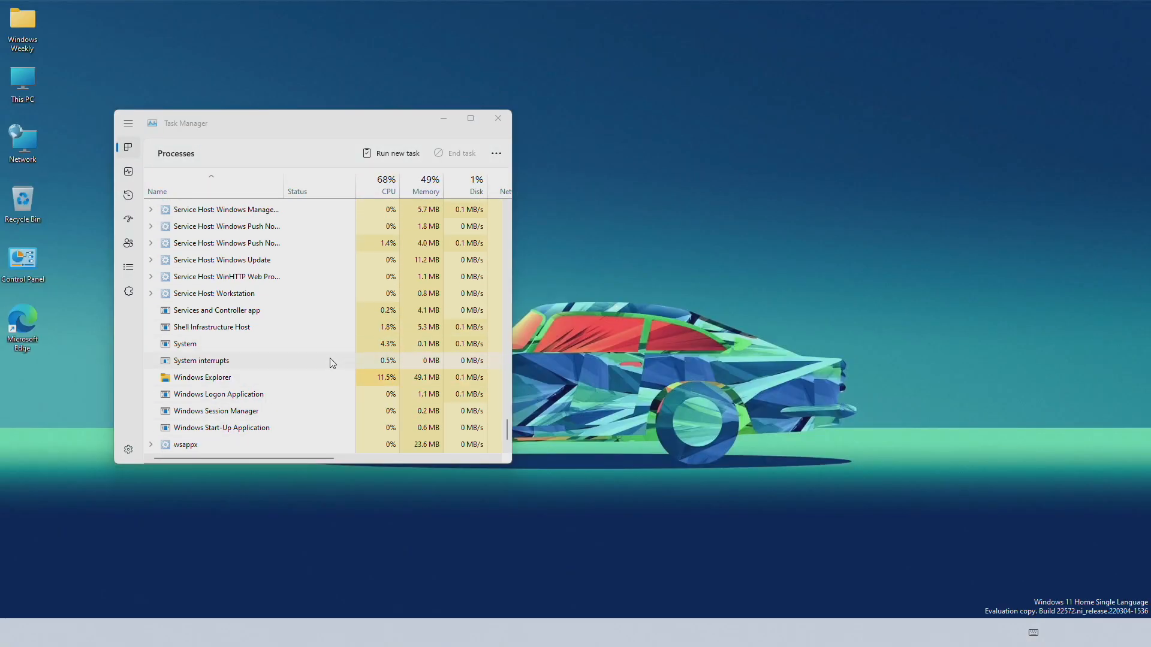
- Restart Windows Explorer in Task Manager, then briefly open and close File Explorer
left_click(497, 119)
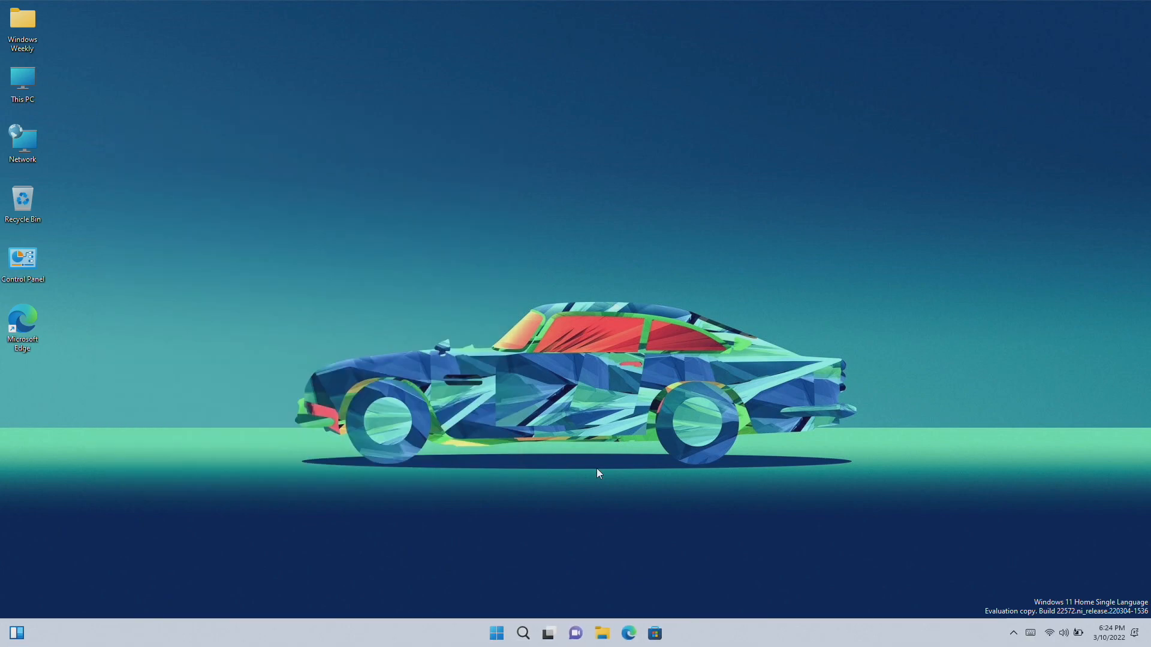
left_click(602, 633)
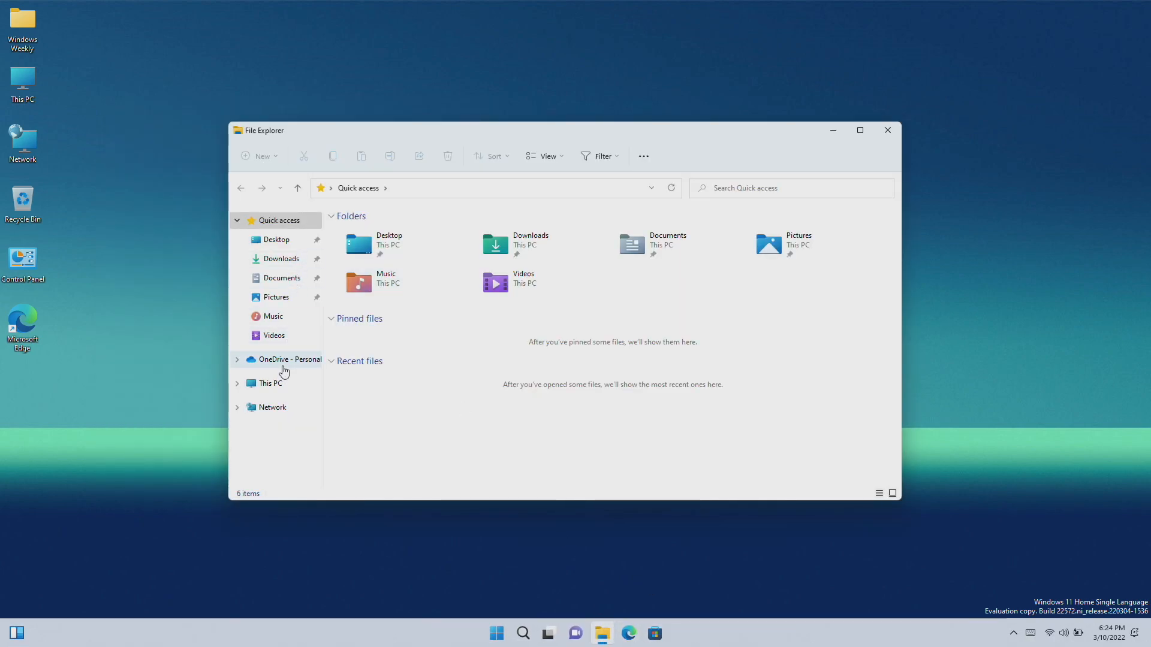
left_click(271, 383)
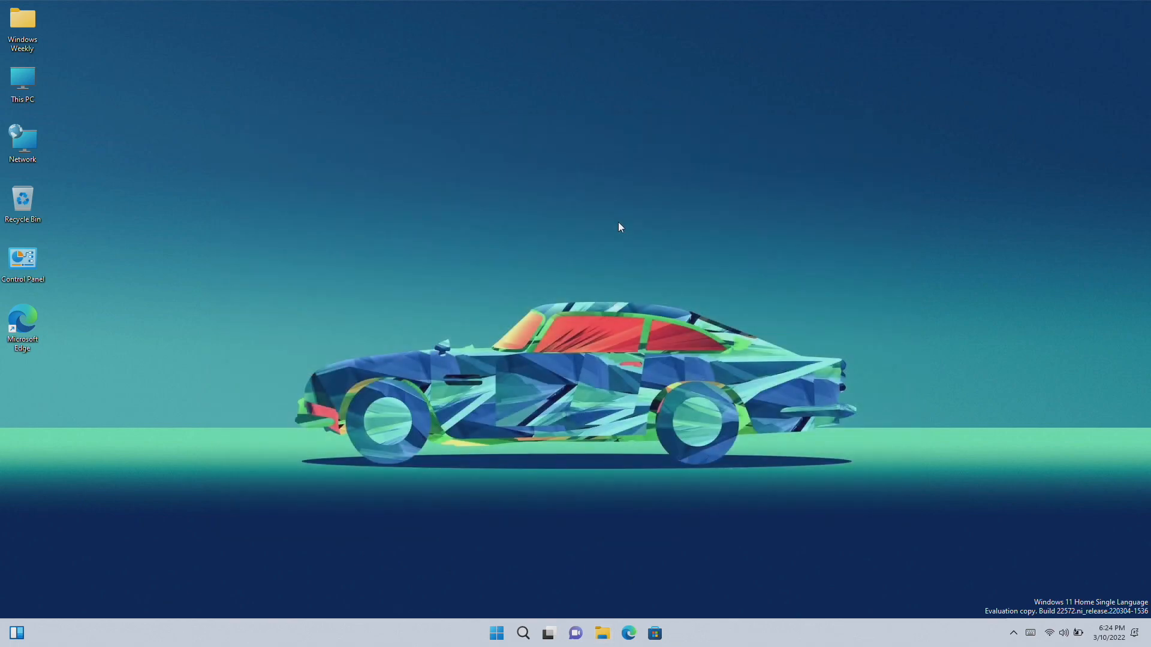
left_click(496, 632)
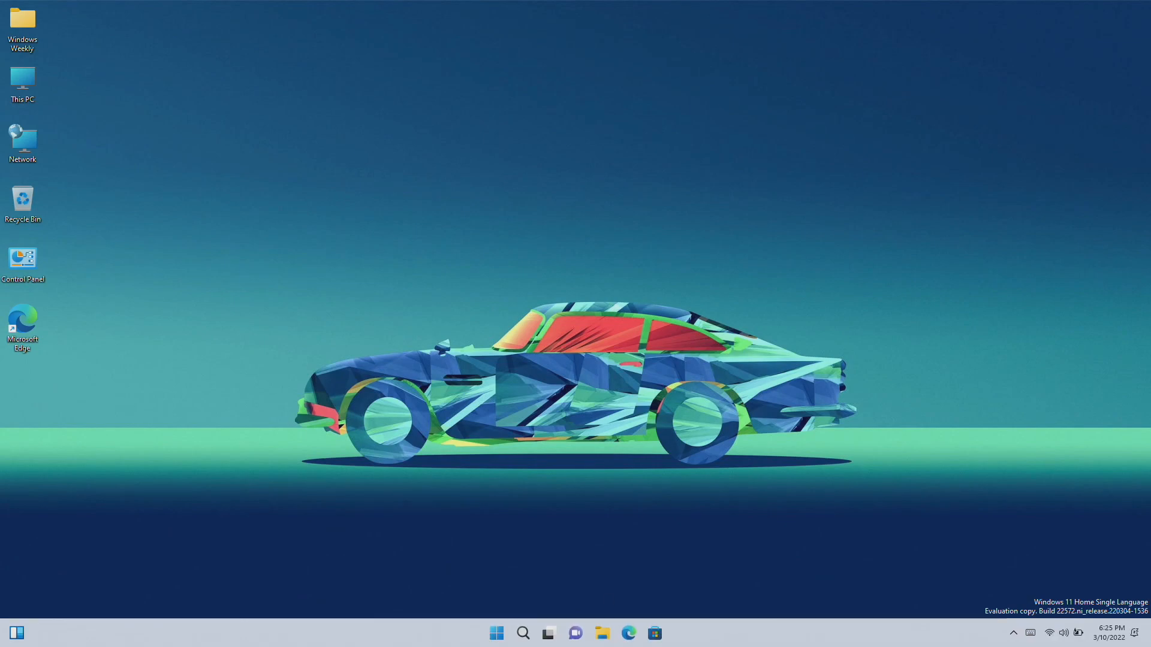
- Open File Explorer, add and close extra tabs, then right-click the Desktop folder
left_click(601, 633)
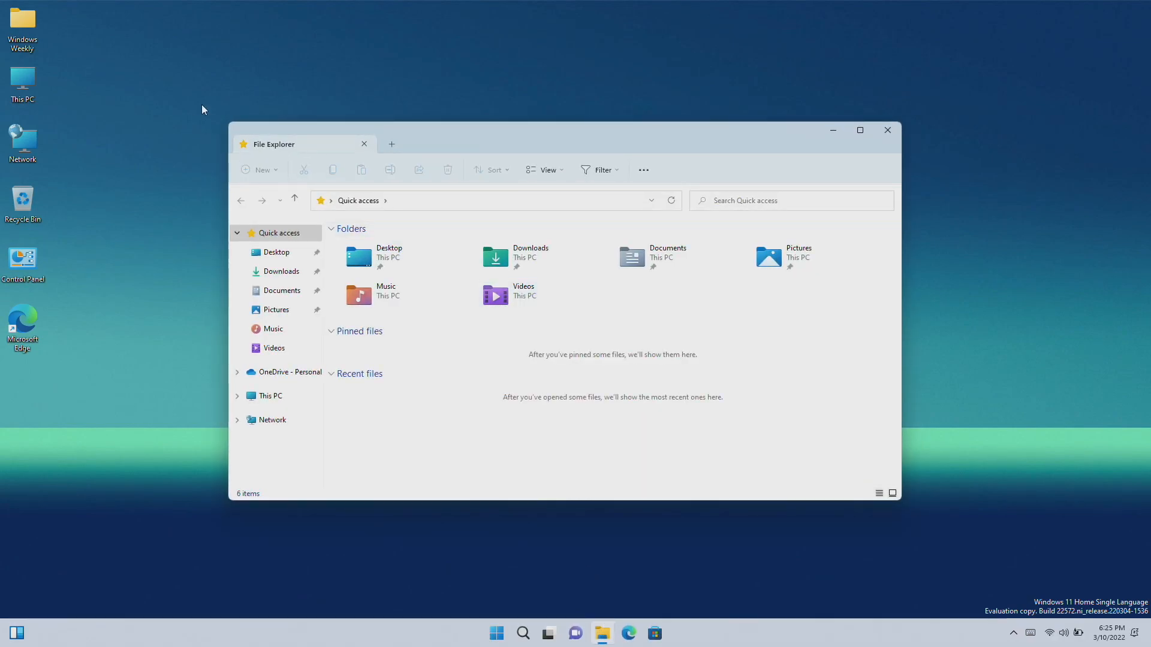
left_click(391, 144)
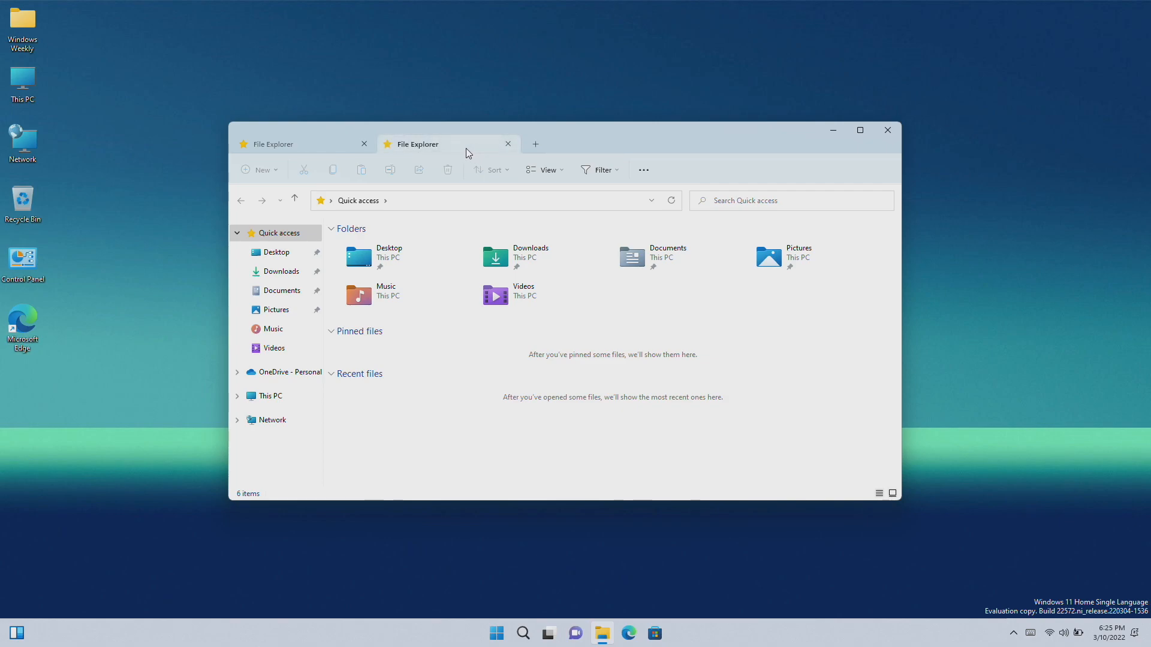
mouse_move(535, 143)
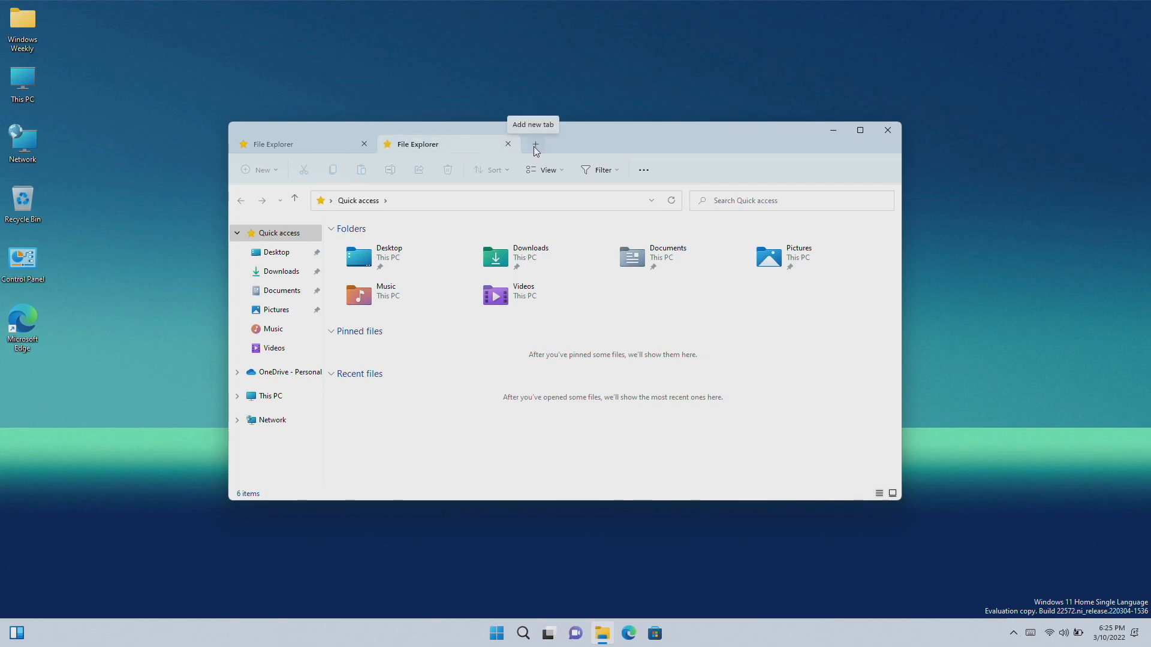
left_click(534, 144)
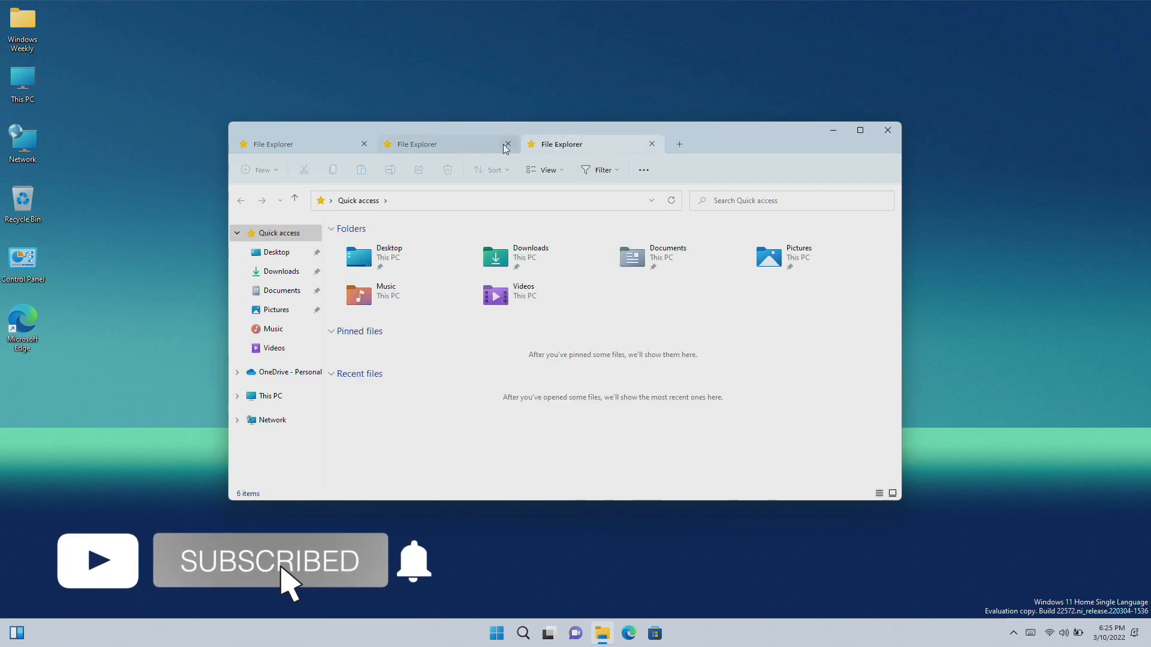
left_click(507, 144)
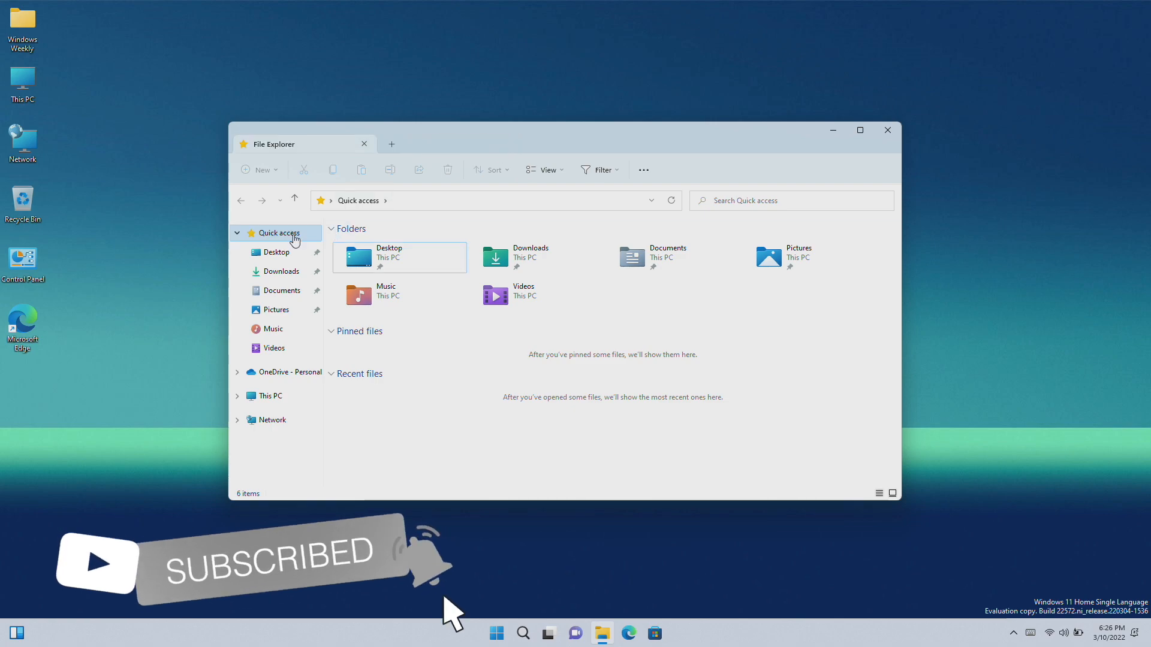
right_click(281, 233)
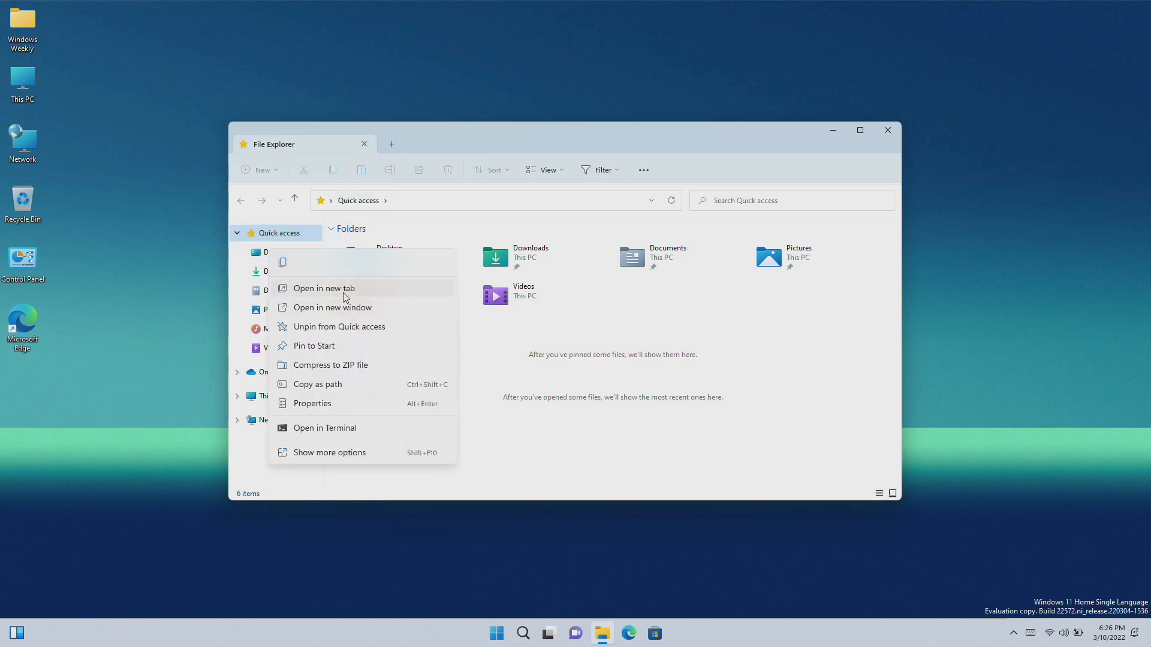